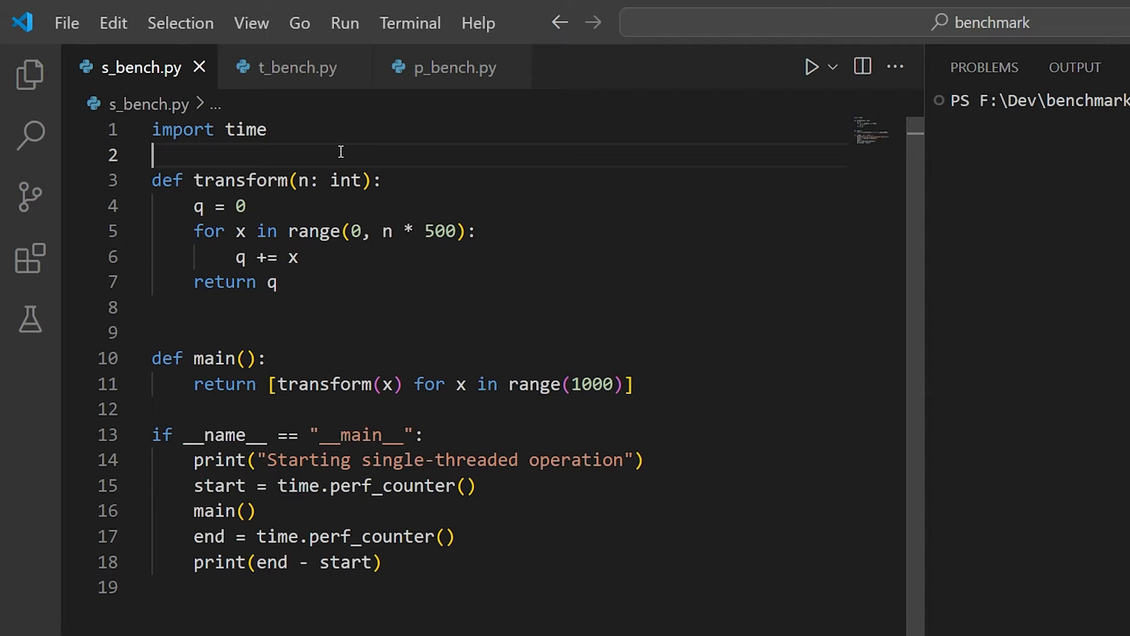
Review the thread-pool script t_bench.py, then show the process-pool script p_bench.py.
left_click(296, 68)
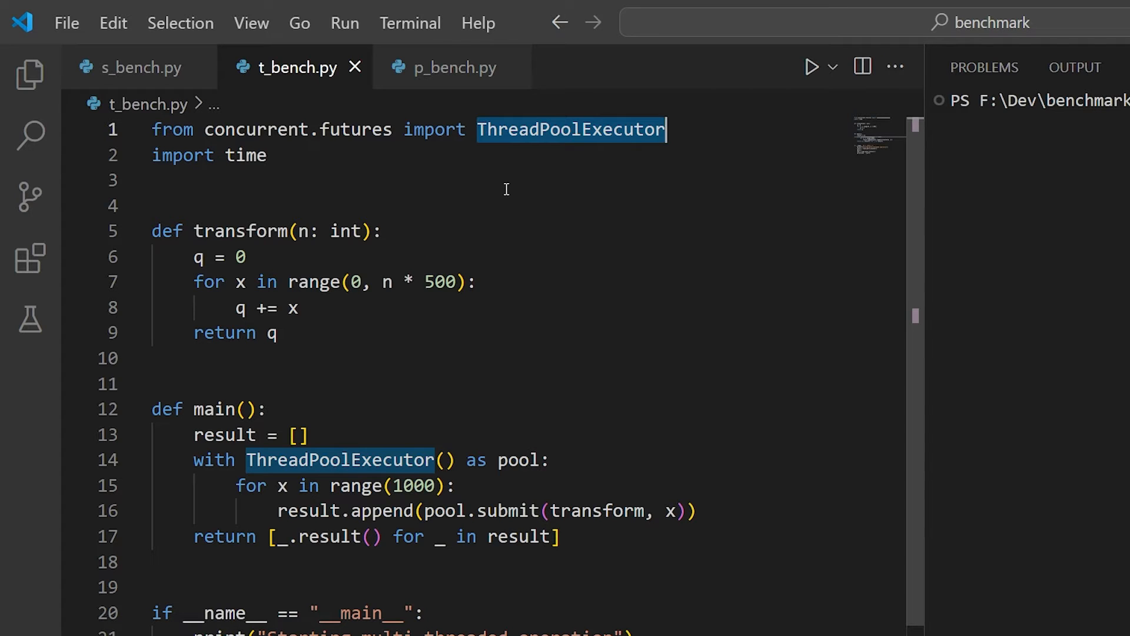
mouse_move(439, 67)
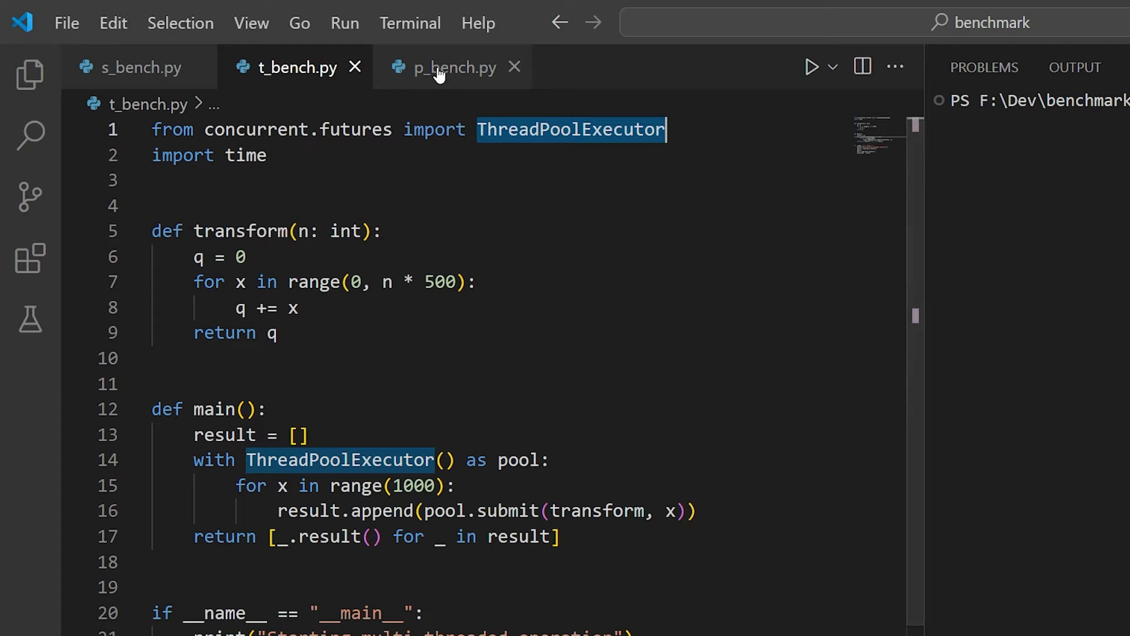
left_click(454, 67)
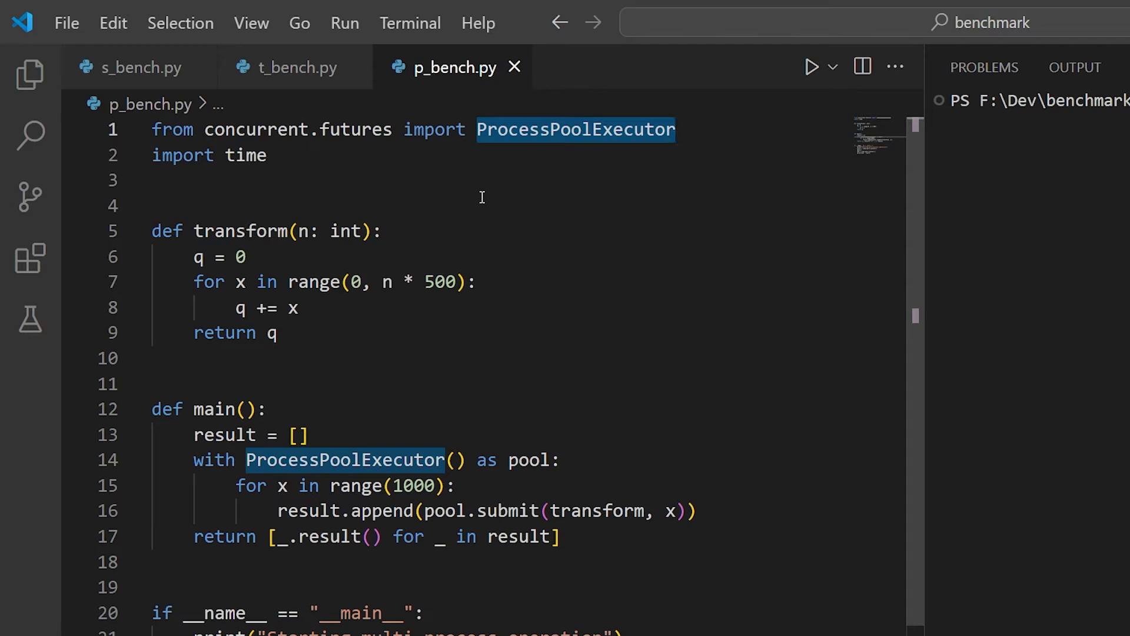
mouse_move(424, 173)
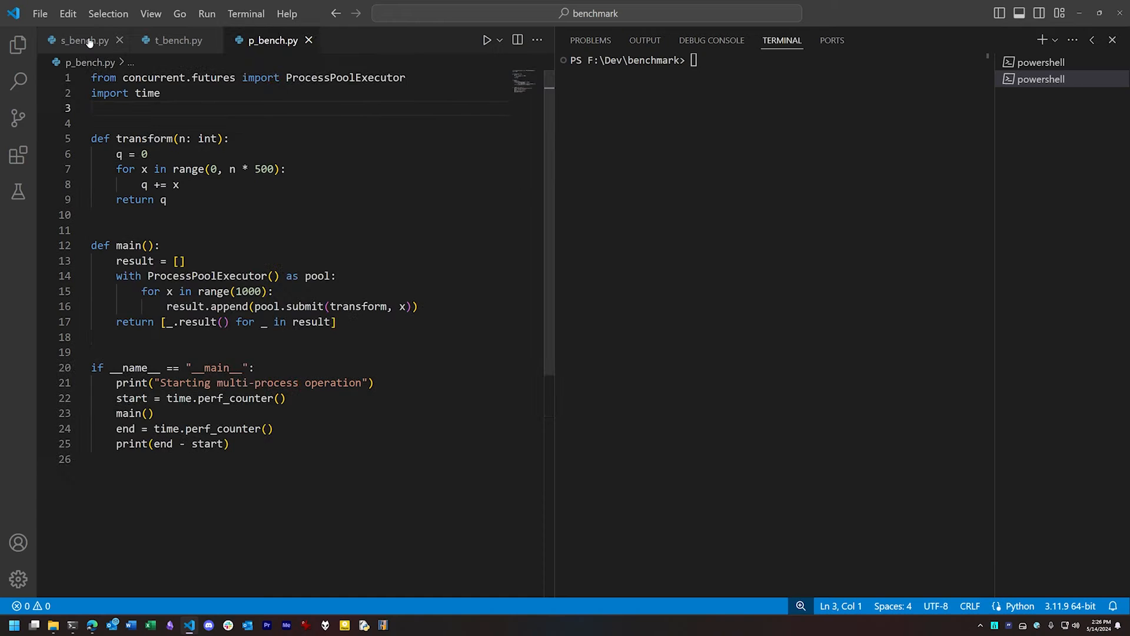
left_click(79, 40)
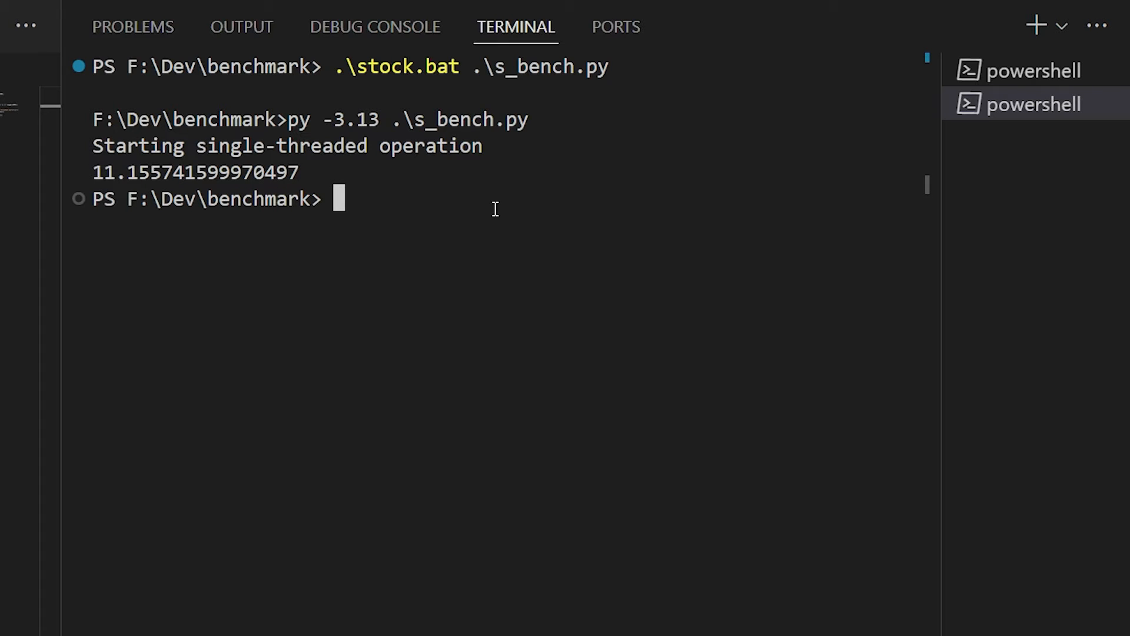
type("stock.bat .\\t_bench.py")
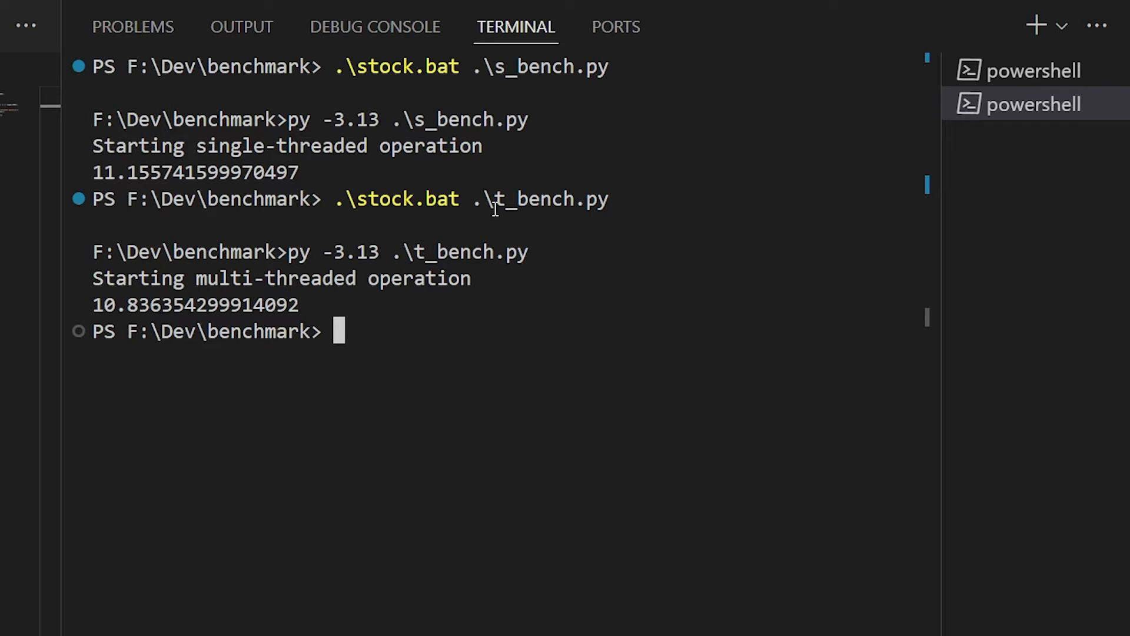
type(".\\stock.bat")
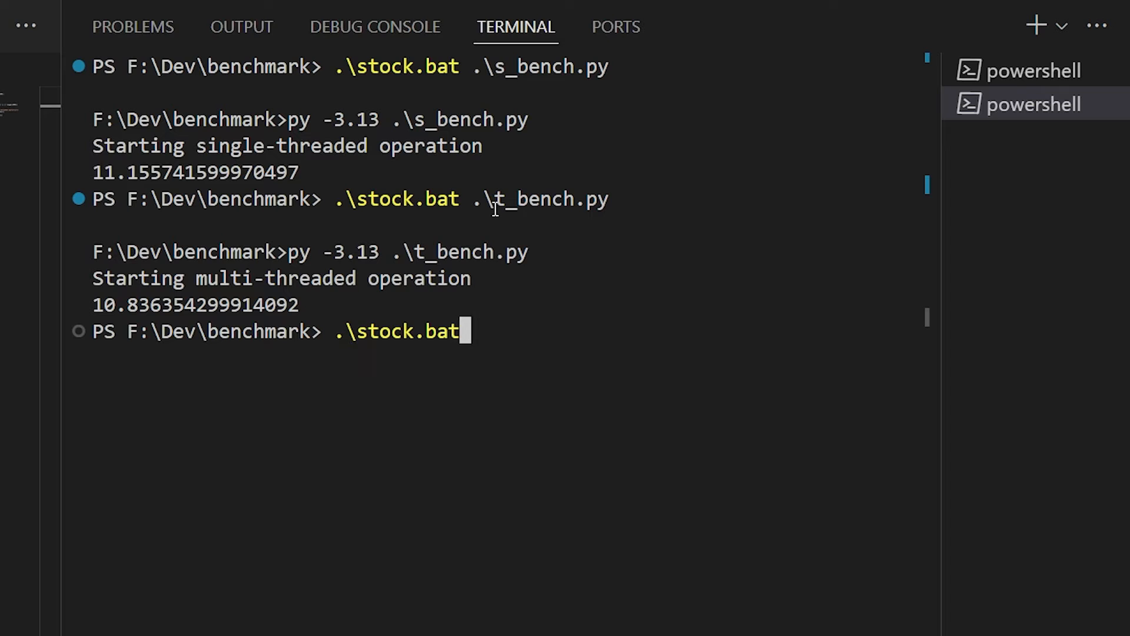
type("p_bench.py")
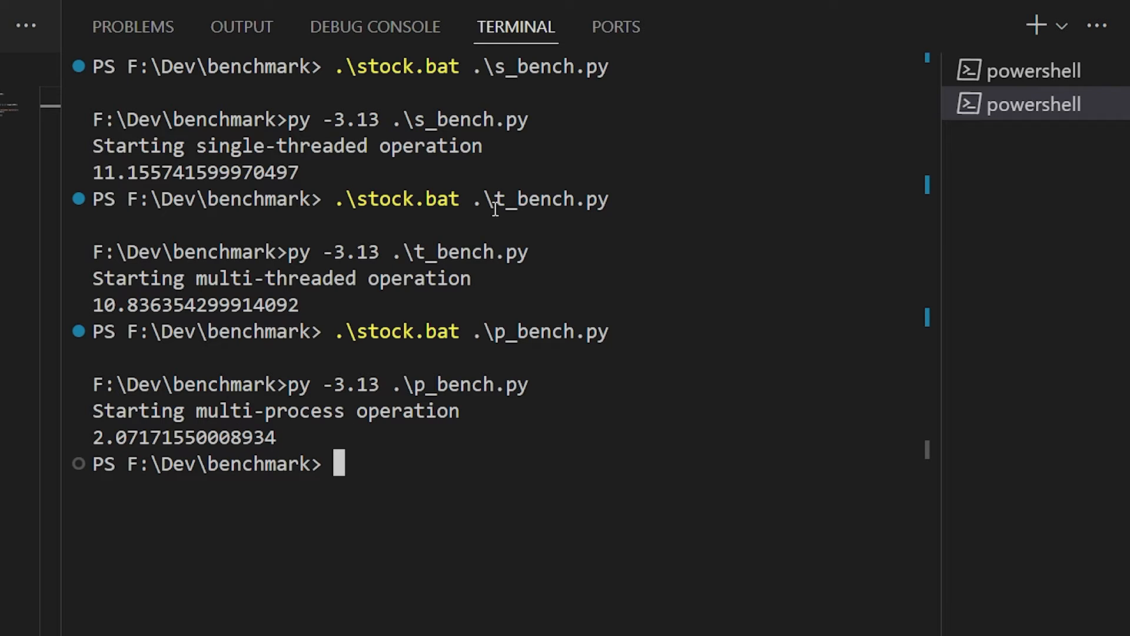
left_click_drag(163, 438, 296, 438)
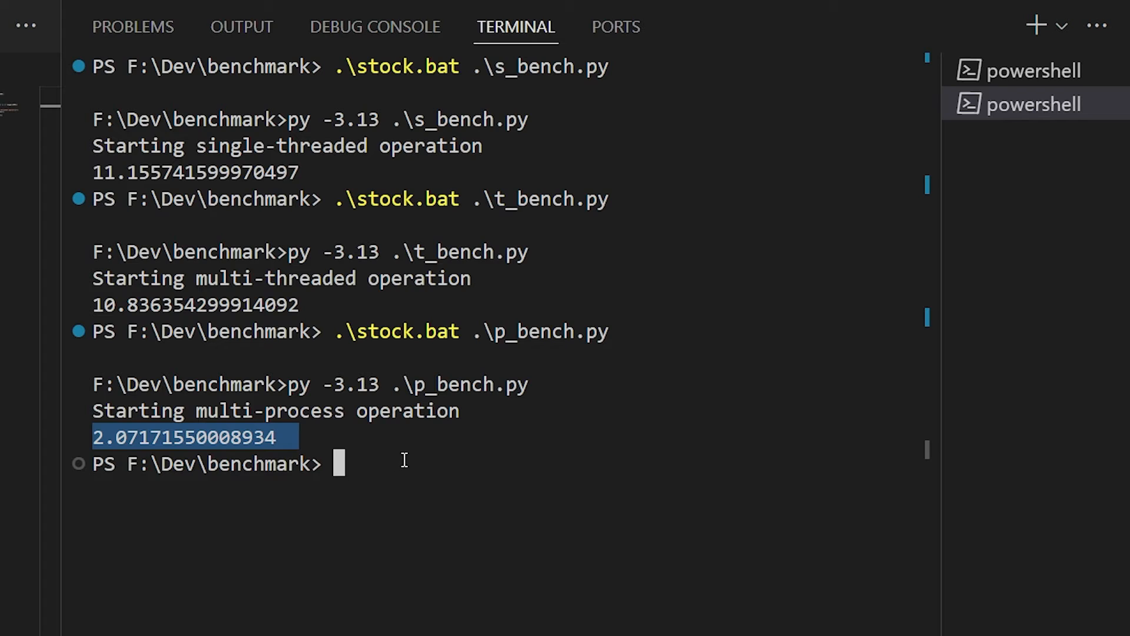
mouse_move(404, 465)
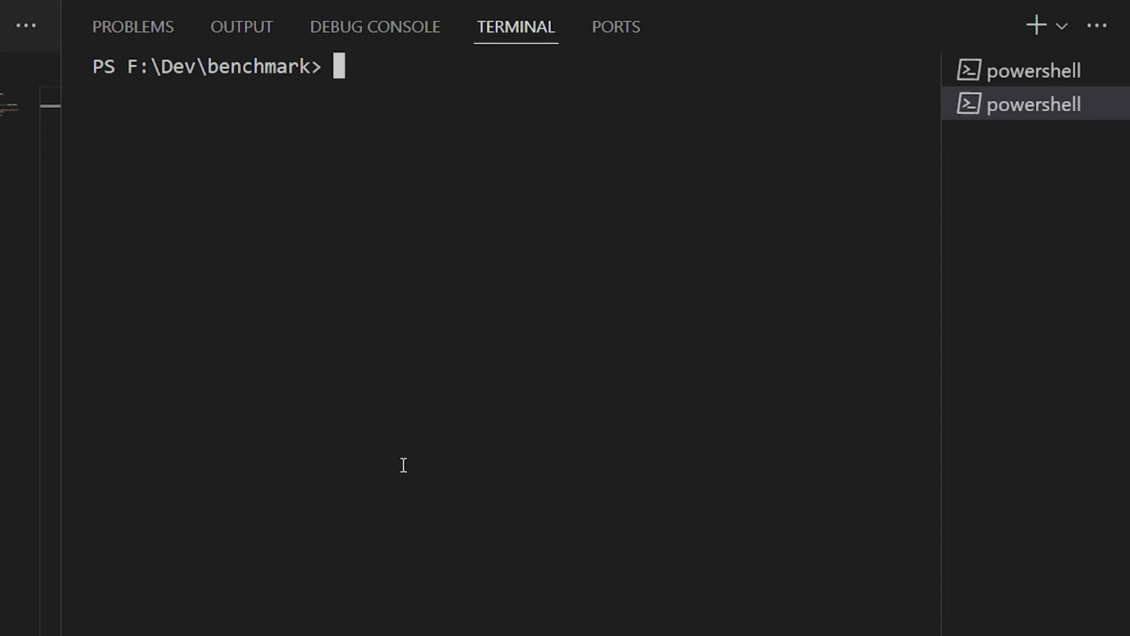
type(".\\nogil.bat .\\s_bench.py")
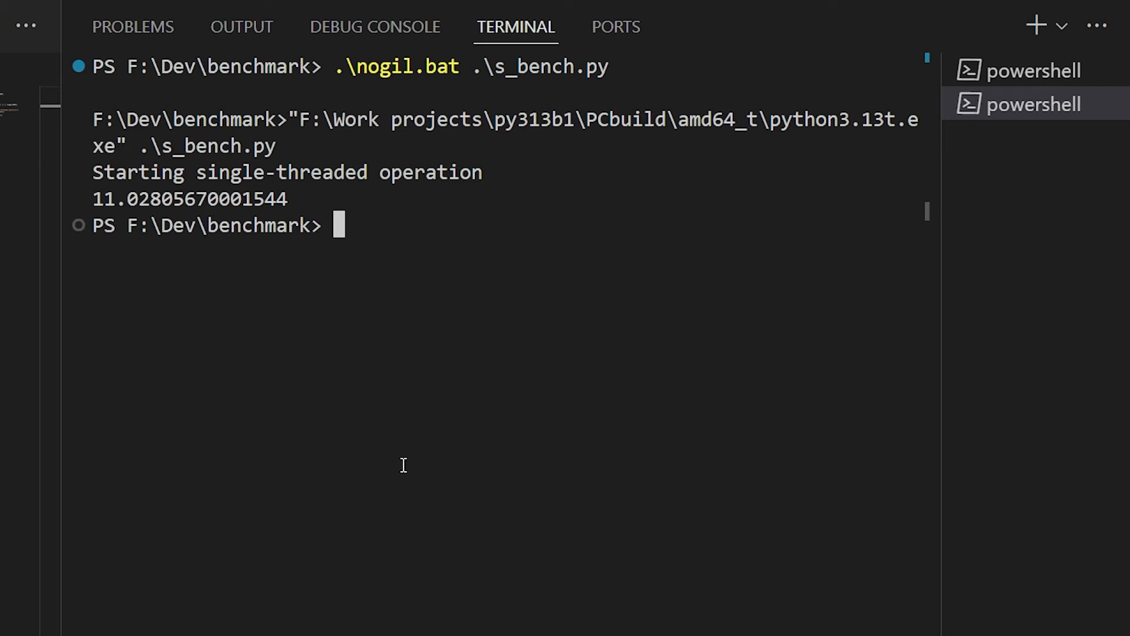
type(".\\nogil.bat .\\t_bench.py")
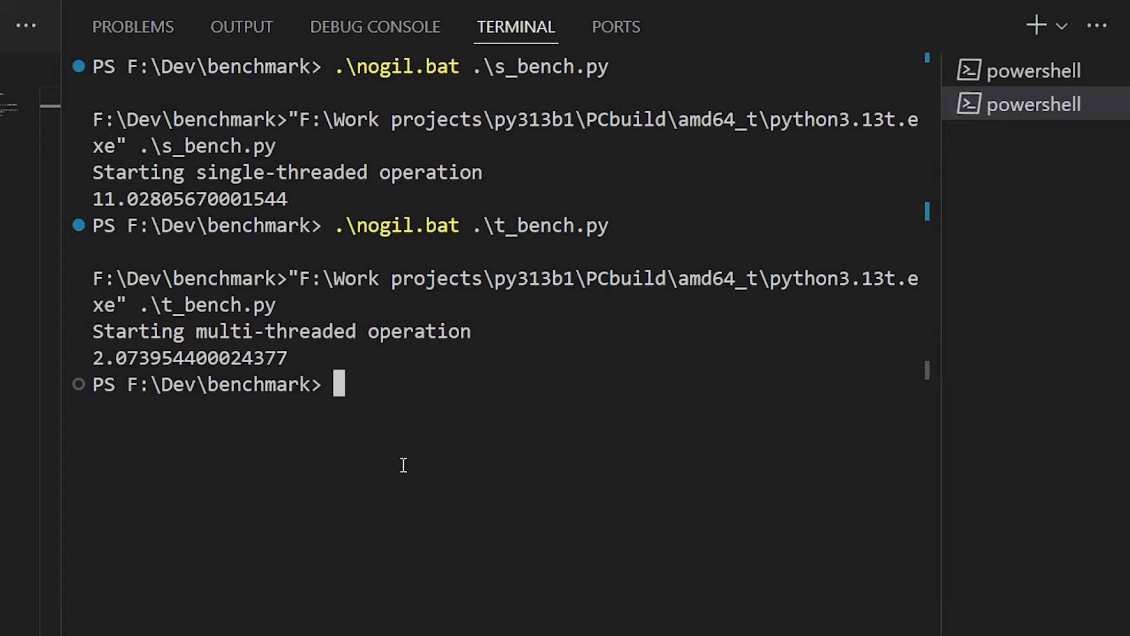
left_click_drag(92, 331, 286, 359)
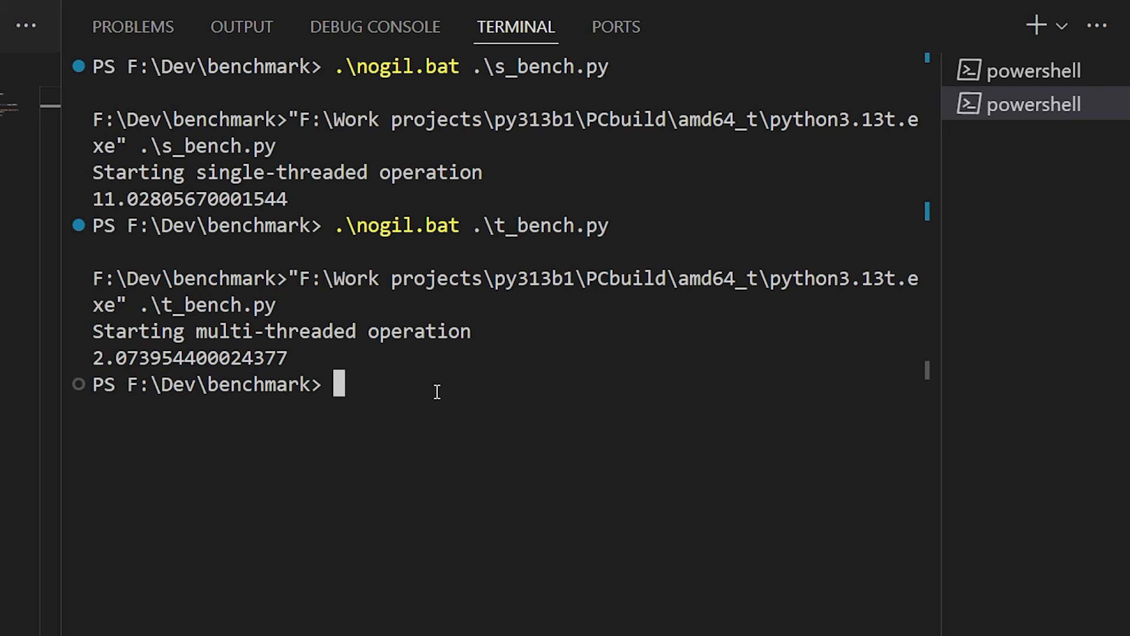
type(".\\nogil.bat")
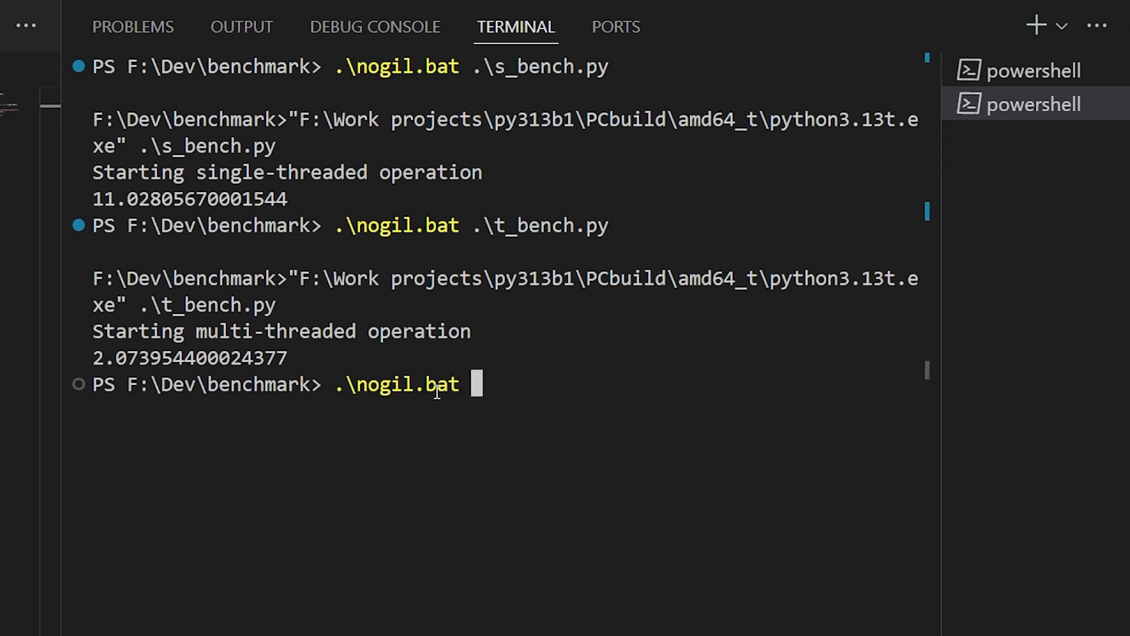
type(".\\p_bench.py")
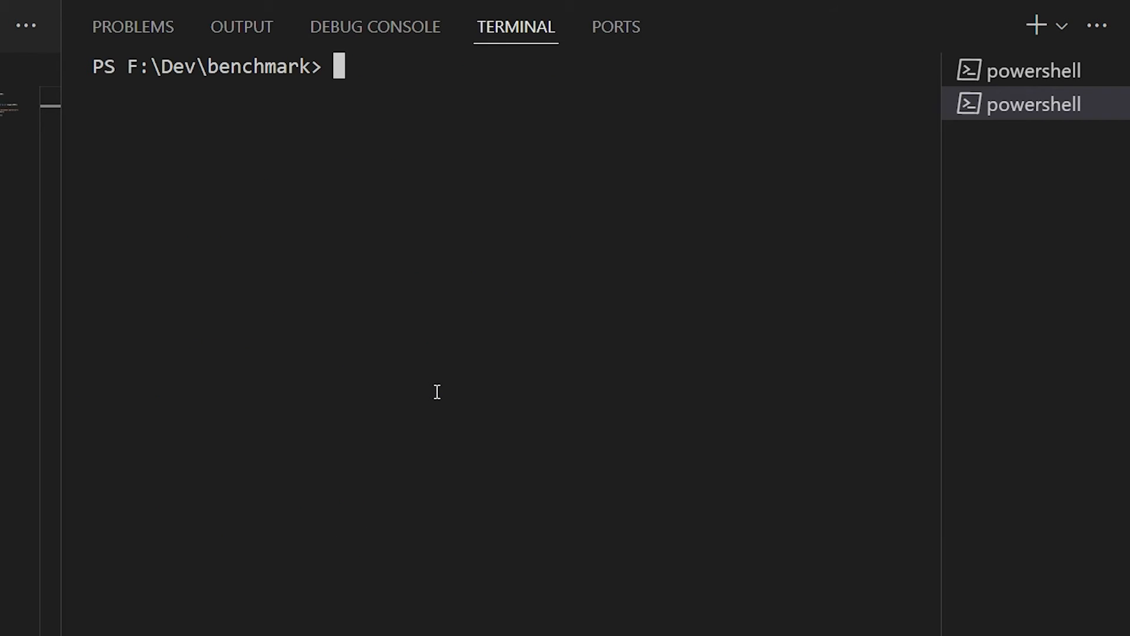
Run s_bench.py on the JIT build with .\jit.bat, timing about 8.35 s.
type(".\\jit.bat")
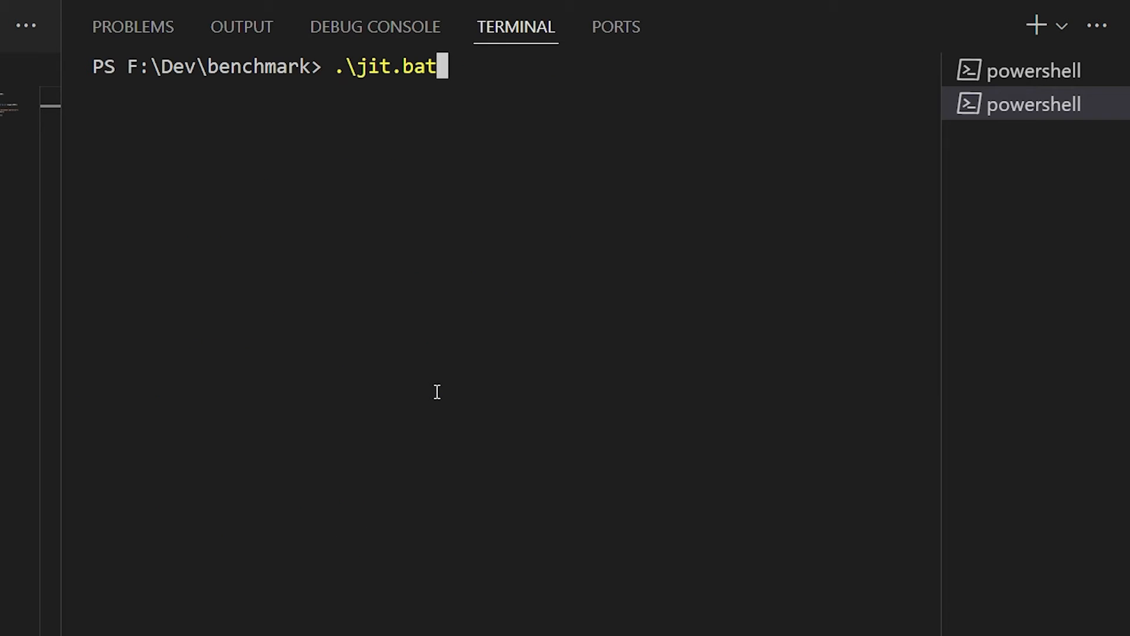
type(".\\s_bench.py")
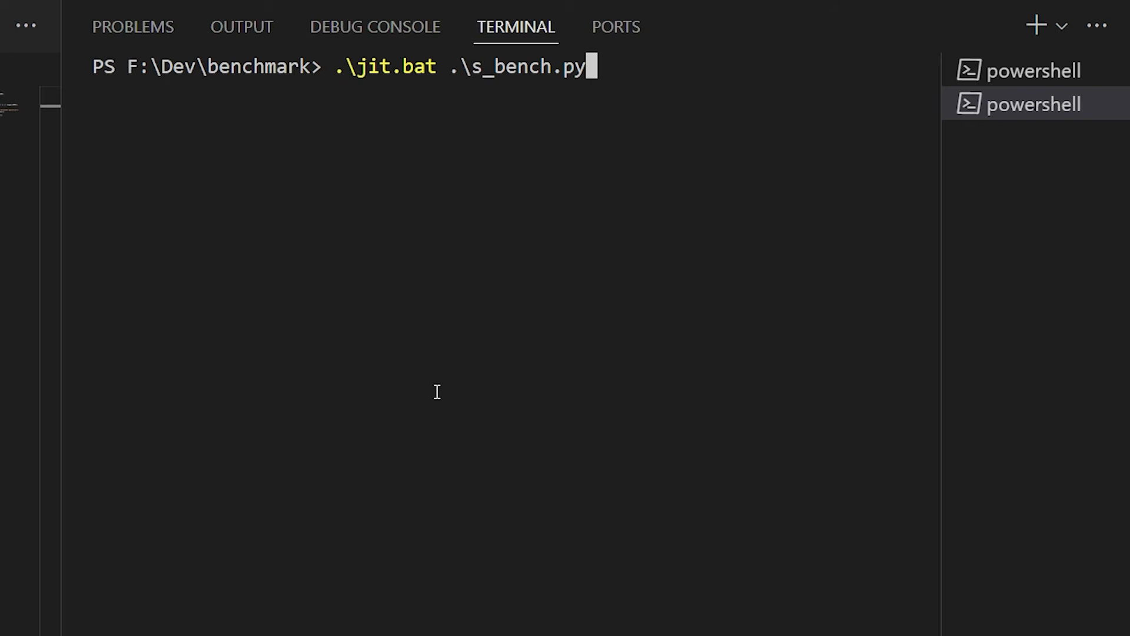
key("Enter")
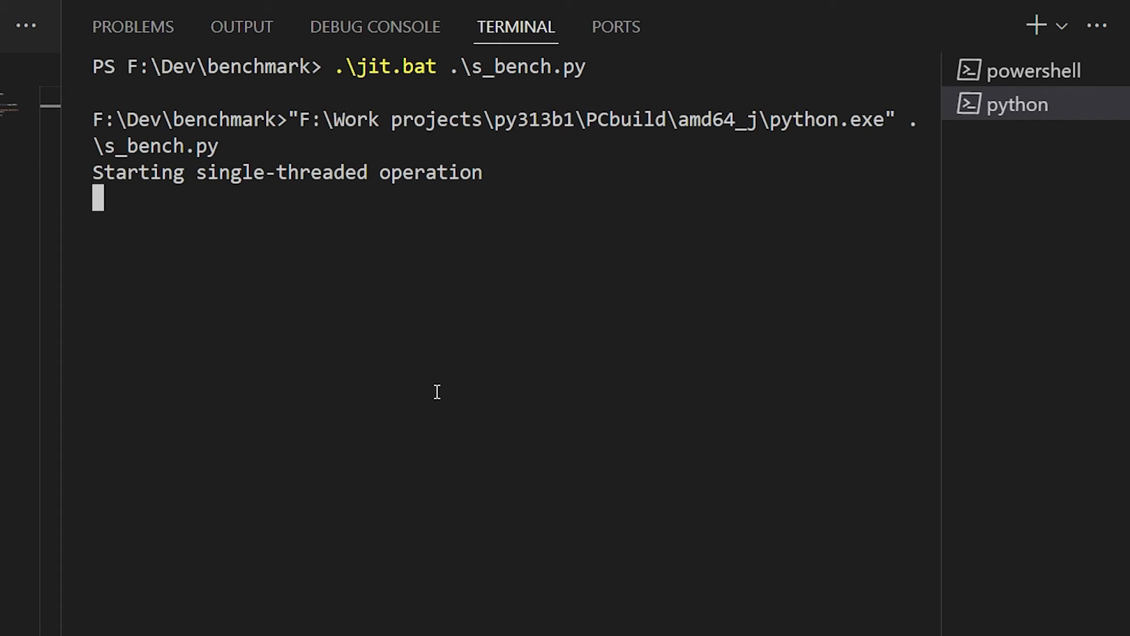
Run the single-threaded benchmark on the stock build and select its 10.75 s output.
type("stock.bat")
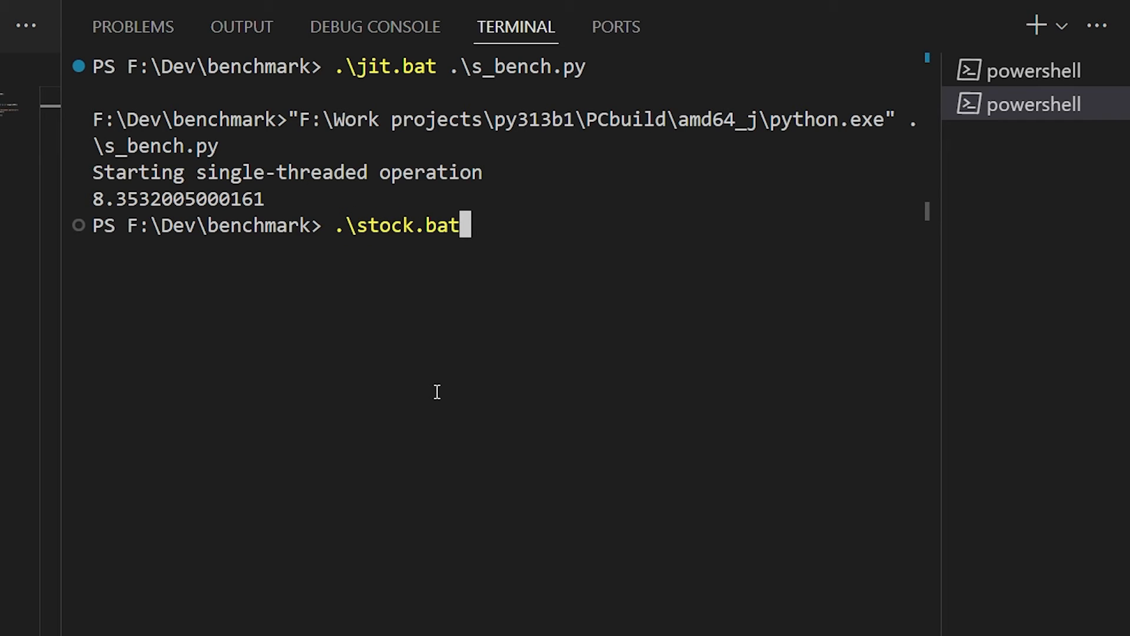
key("Enter")
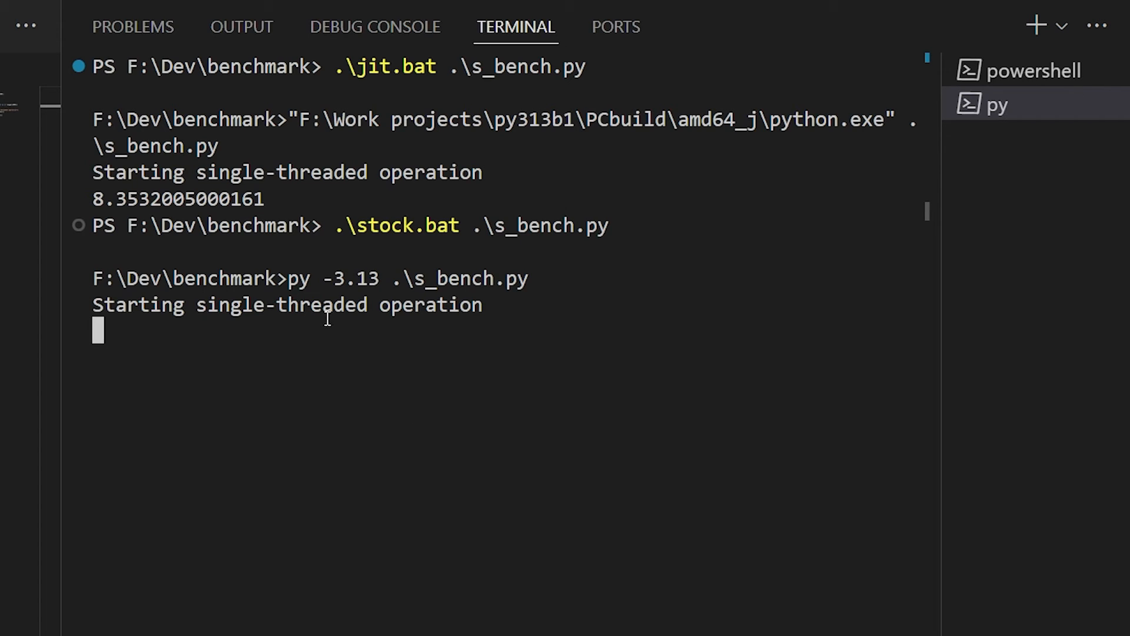
mouse_move(290, 200)
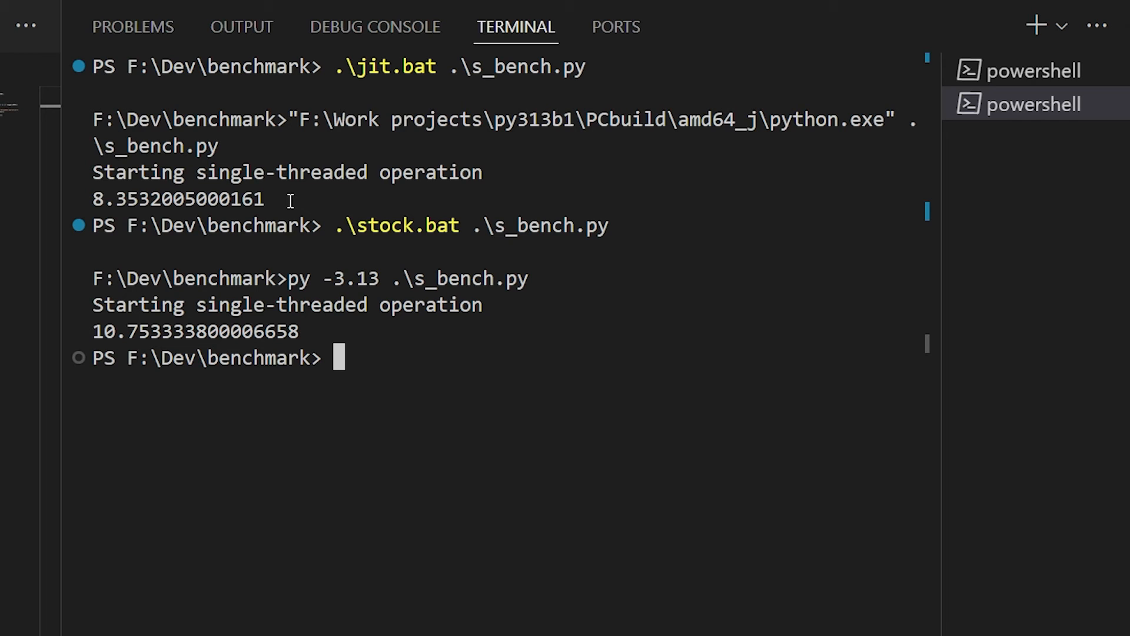
left_click_drag(94, 171, 292, 199)
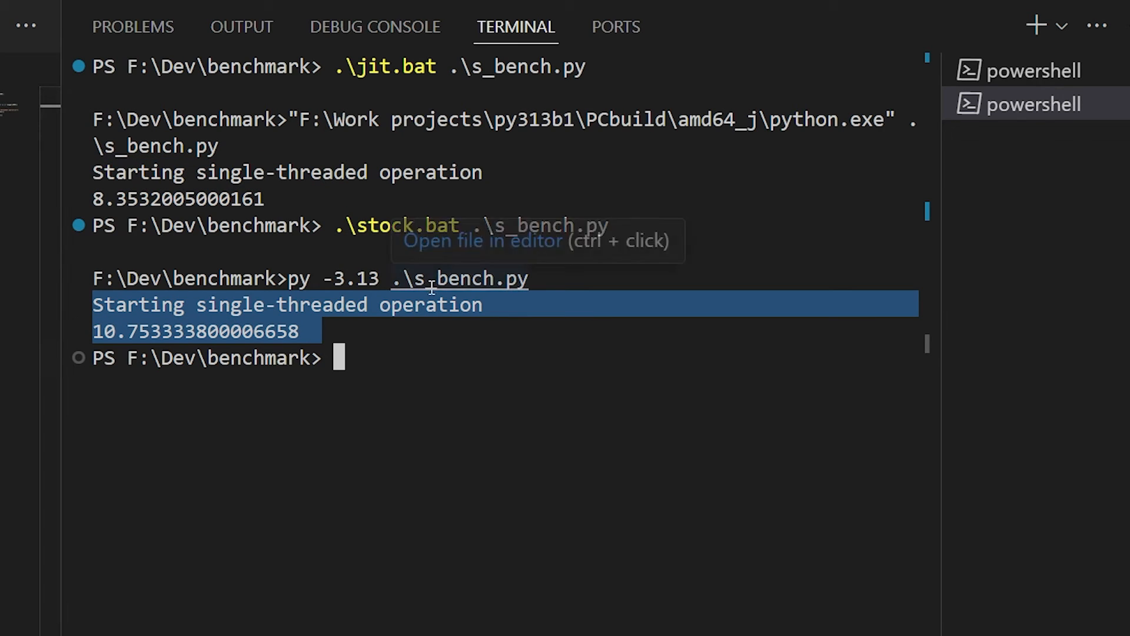
mouse_move(443, 362)
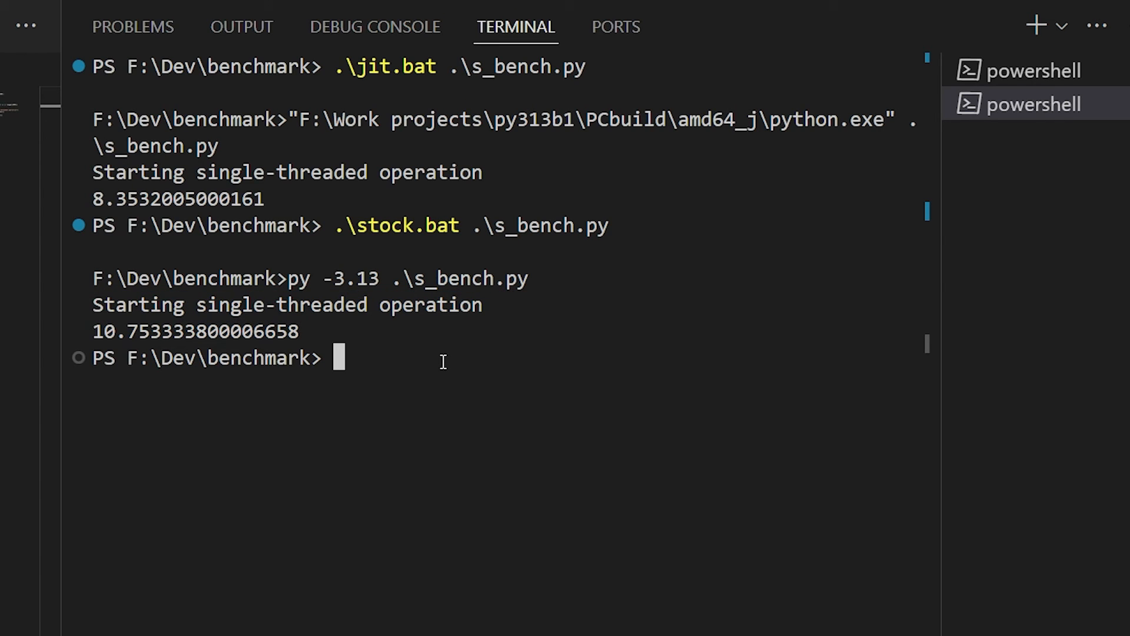
Time t_bench.py (8.21 s) and p_bench.py (1.67 s) on JIT, then type .\stock.bat .\p_bench.py.
type(".\\jit.bat")
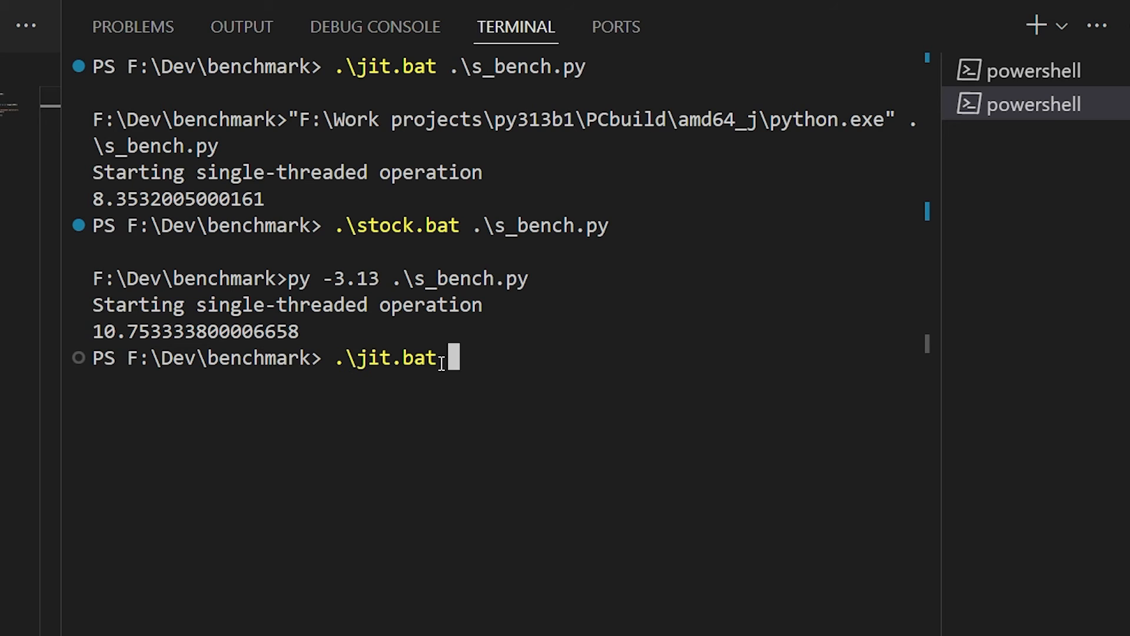
type(".\\t_bench.py")
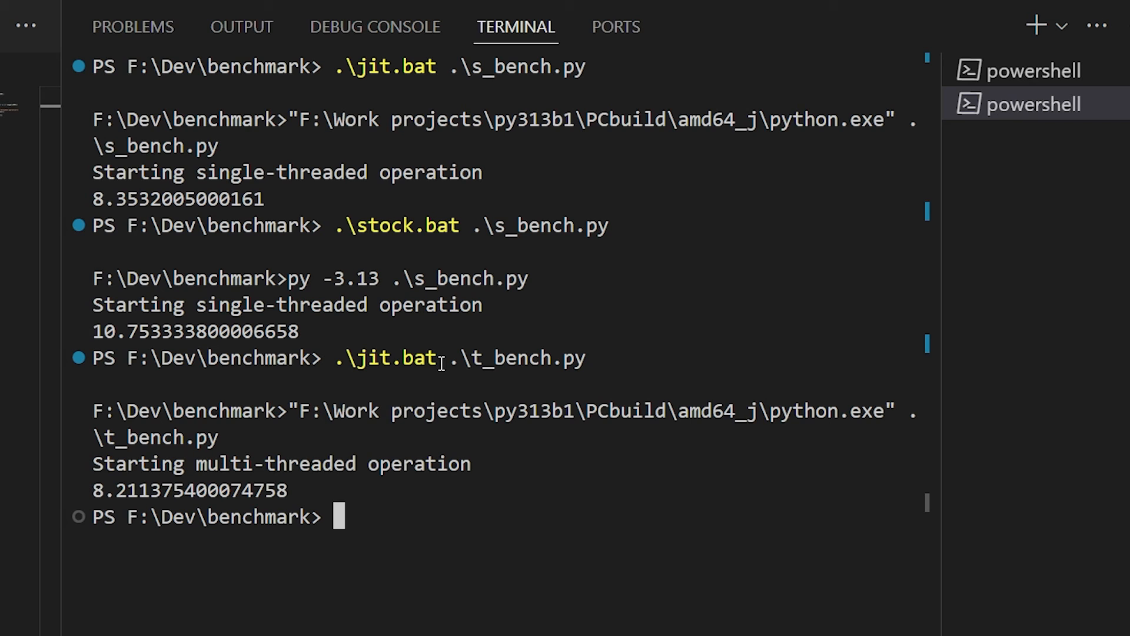
type(".\\jit.bat .\\p_bench.py")
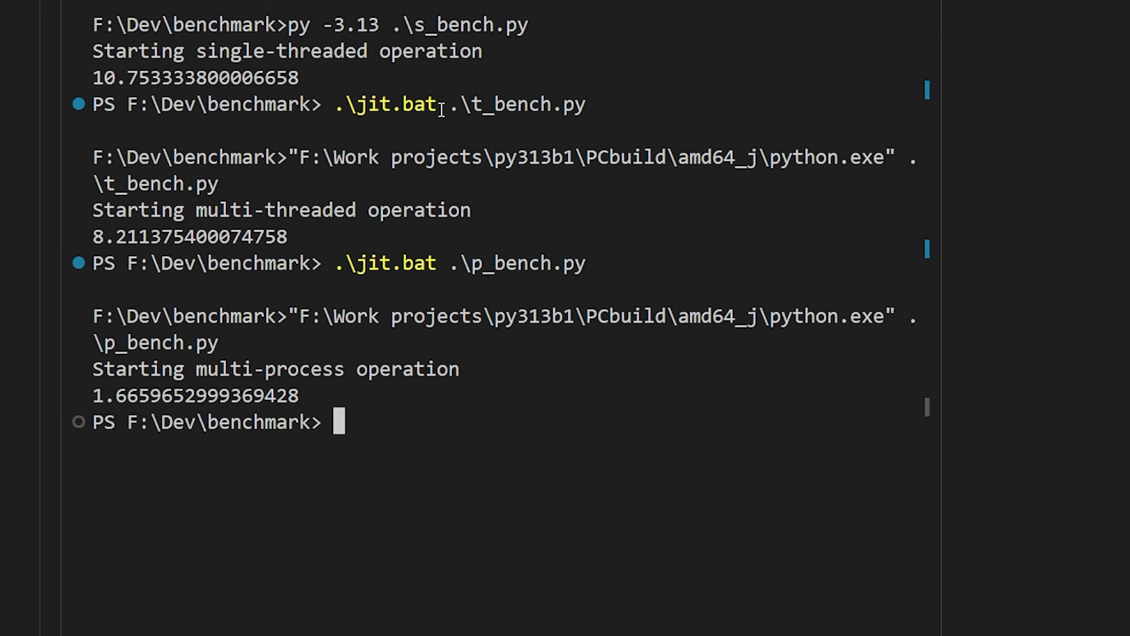
type(".\\stock.bat")
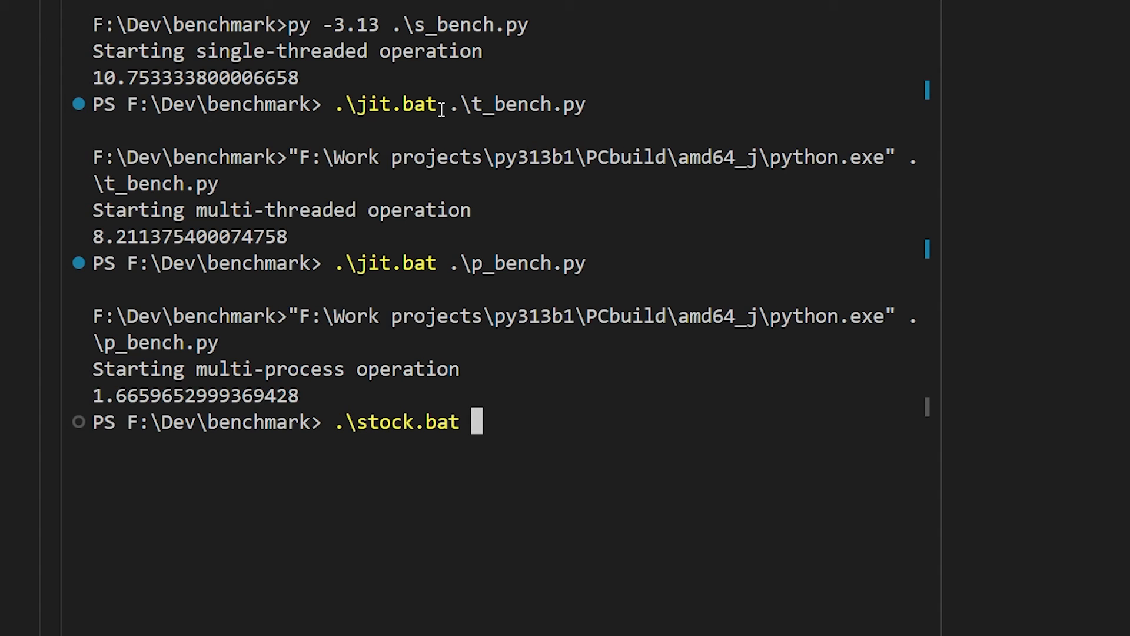
type(".\\p_bench.py")
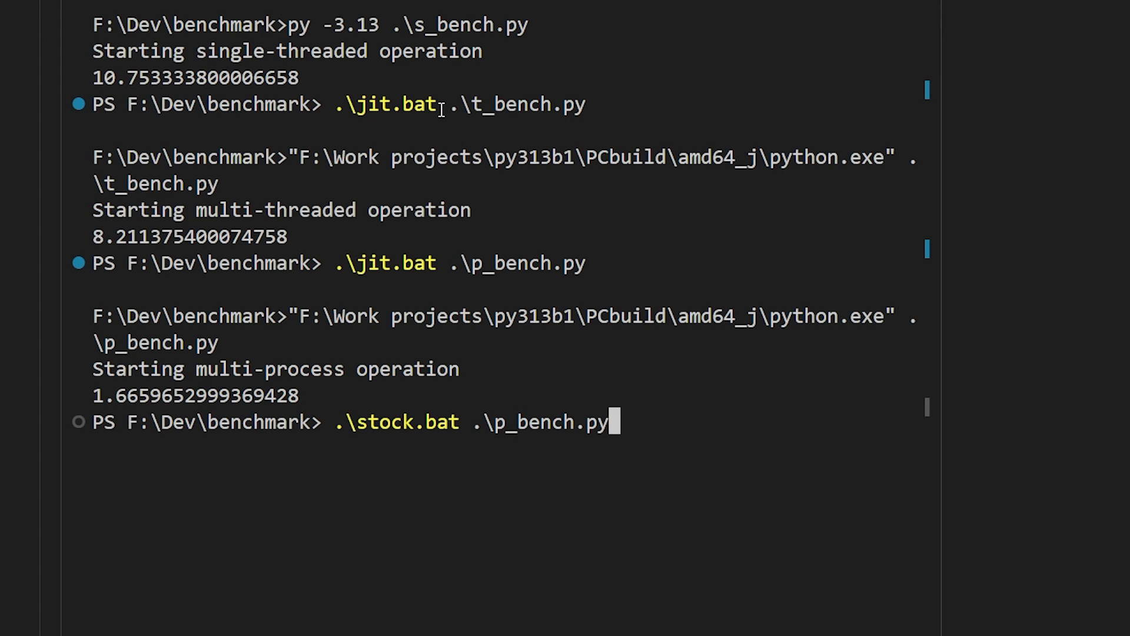